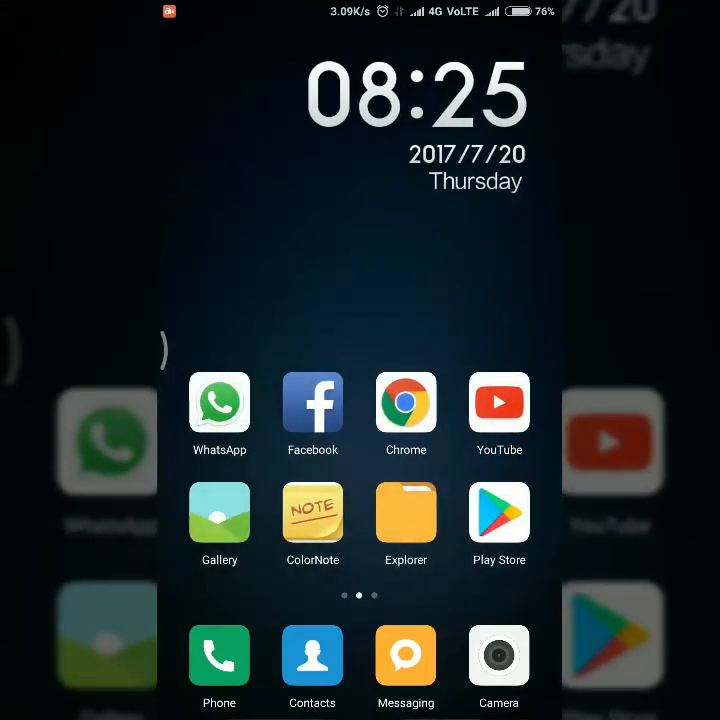
Step: Swipe to the home page showing the Social, Tools and other app folders
{"action": "scroll", "scroll_direction": "left", "scroll_amount": 3}
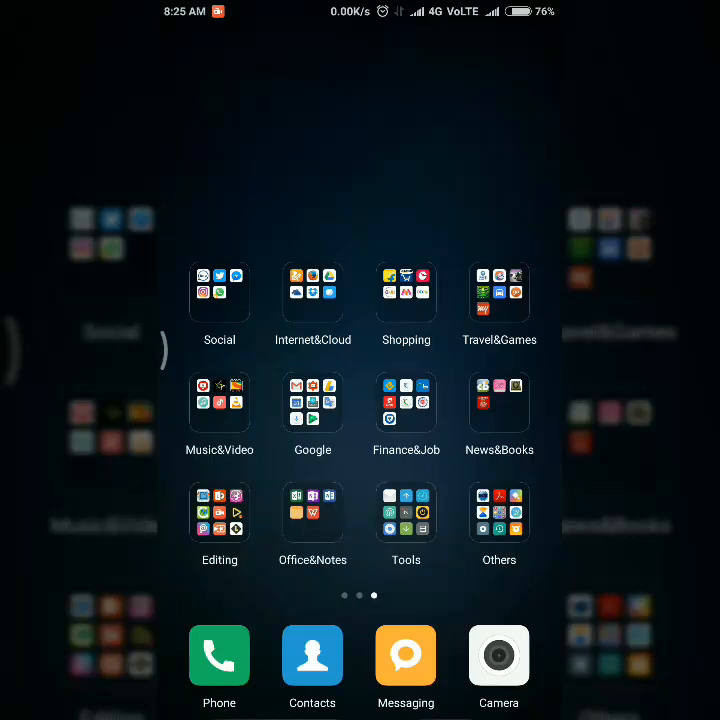
{"action": "left_click_drag", "start_coordinate": [360, 10], "coordinate": [360, 200]}
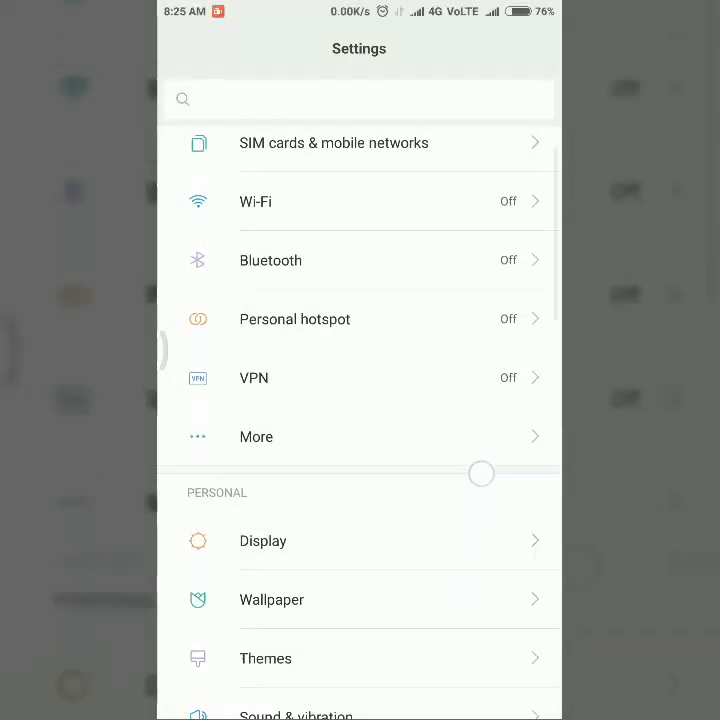
Step: Scroll Settings down to App settings and open the Dual apps section
{"action": "scroll", "scroll_direction": "down", "scroll_amount": 3}
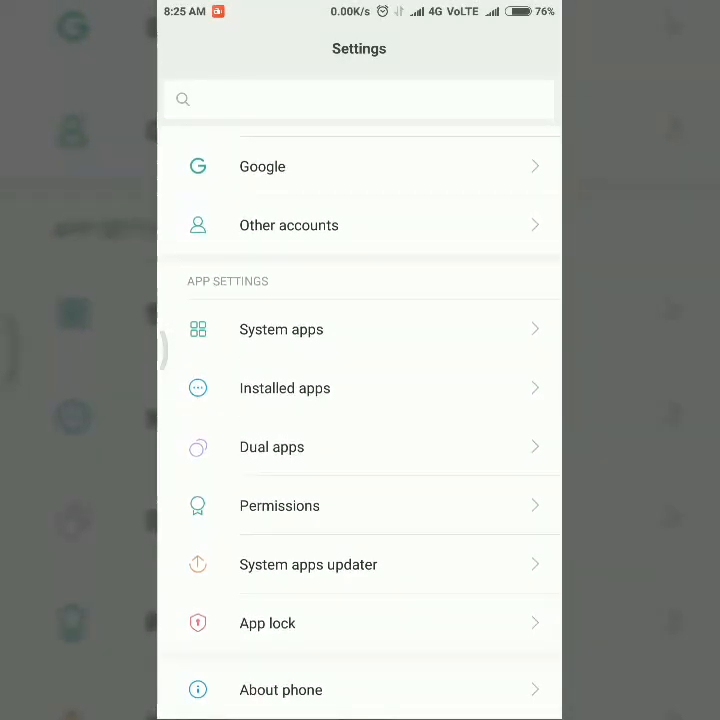
{"action": "left_click", "coordinate": [271, 446]}
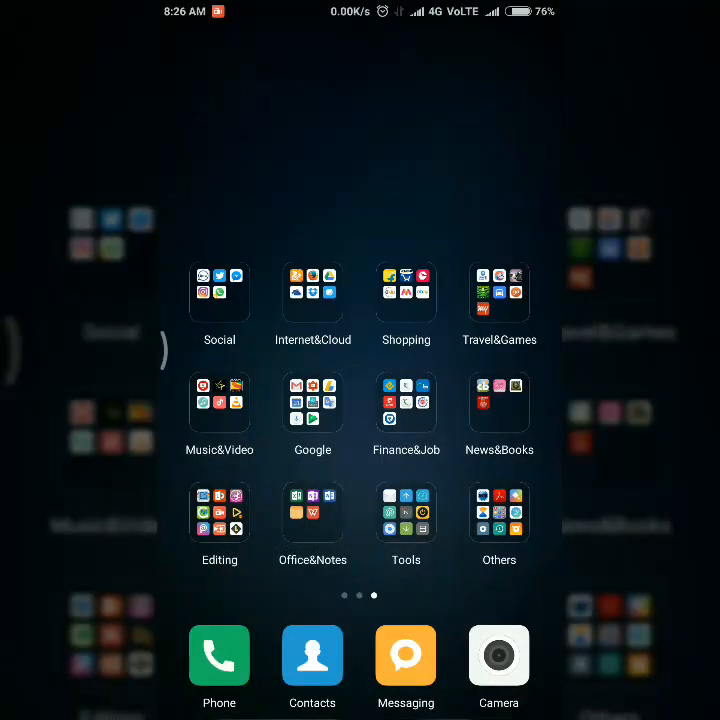
Step: Open the Social folder listing imo, Twitter, Messenger, Instagram and WhatsApp
{"action": "scroll", "scroll_direction": "left", "scroll_amount": 3}
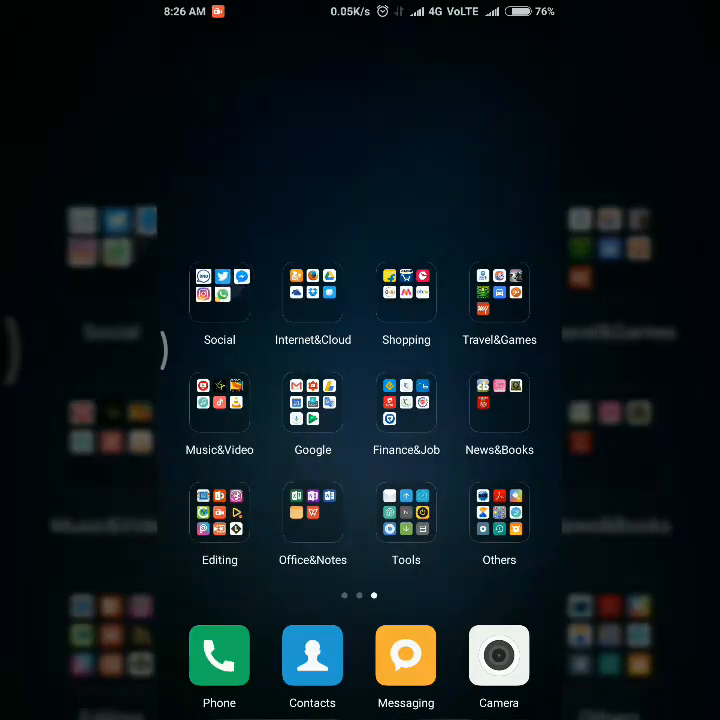
{"action": "left_click", "coordinate": [219, 295]}
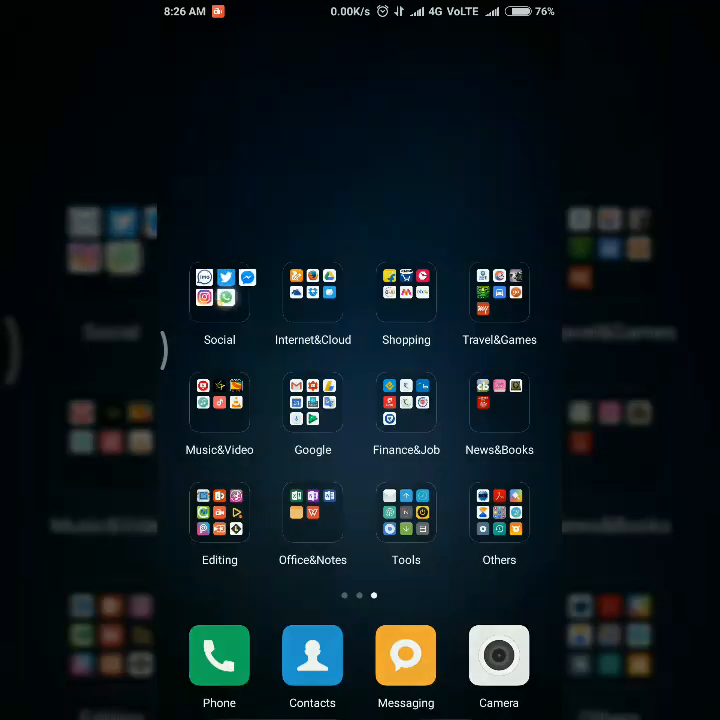
{"action": "left_click", "coordinate": [219, 290]}
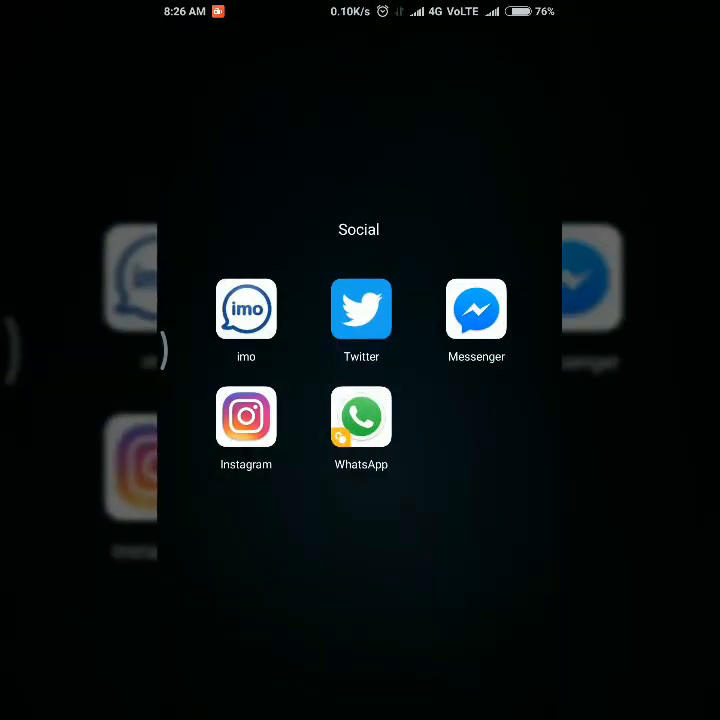
Step: Launch the badged dual WhatsApp and bring up a chat's media
{"action": "left_click", "coordinate": [360, 417]}
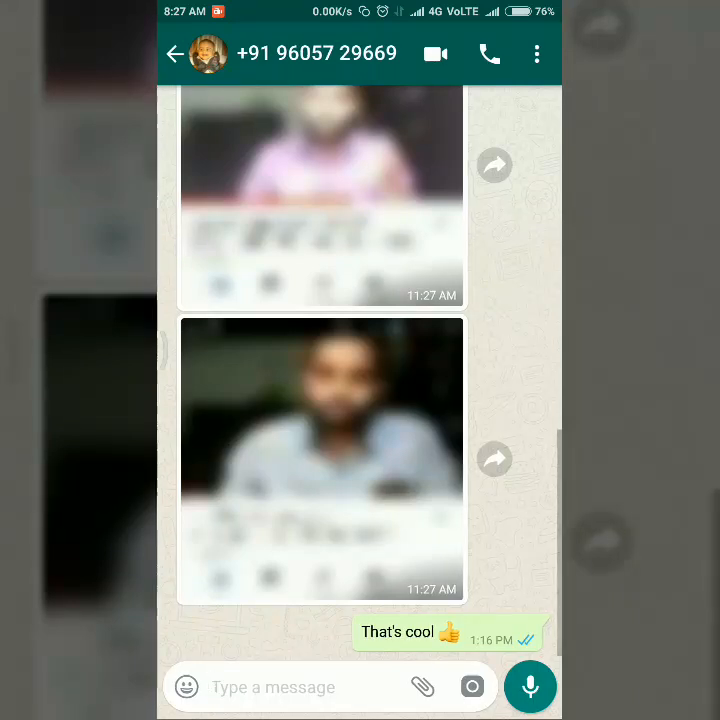
{"action": "scroll", "scroll_direction": "down", "scroll_amount": 3}
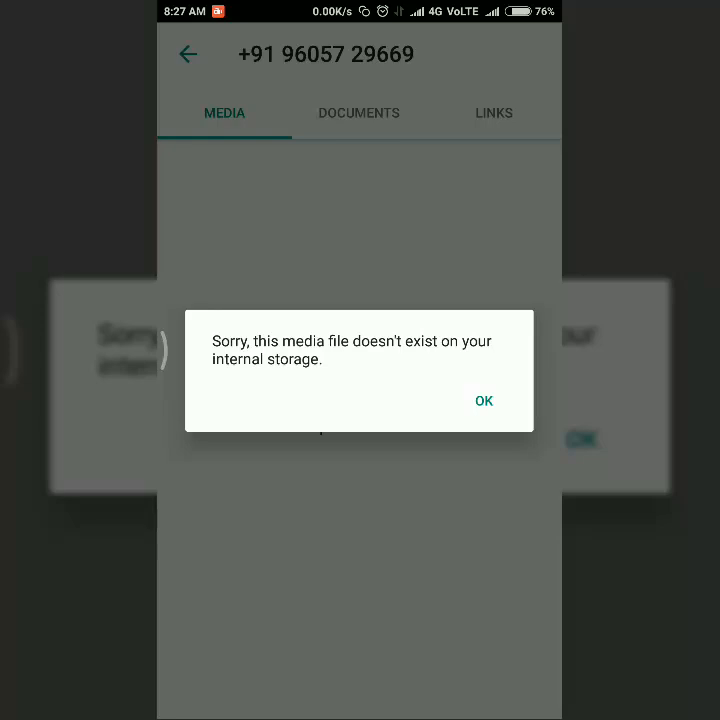
Step: Dismiss the 'media file doesn't exist' notice and return to the chat's two photos
{"action": "left_click", "coordinate": [484, 403]}
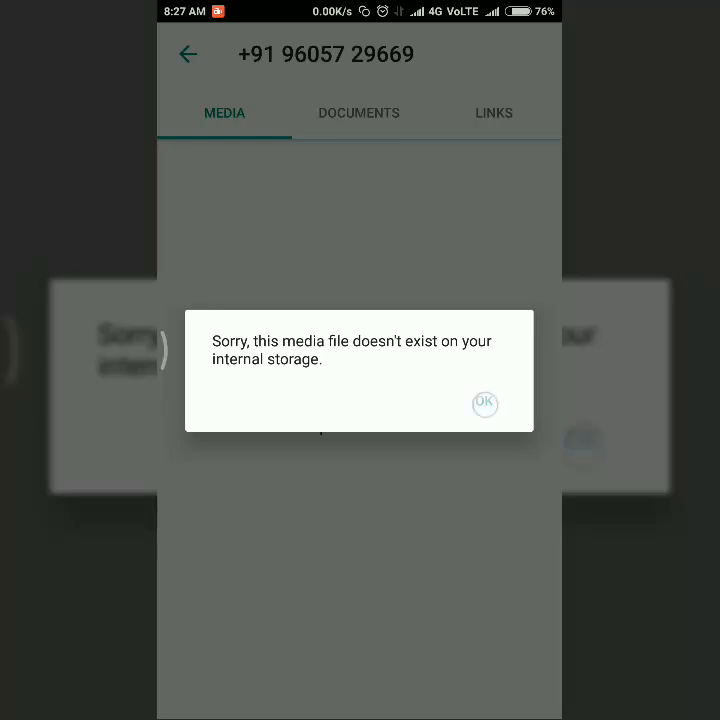
{"action": "left_click", "coordinate": [484, 404]}
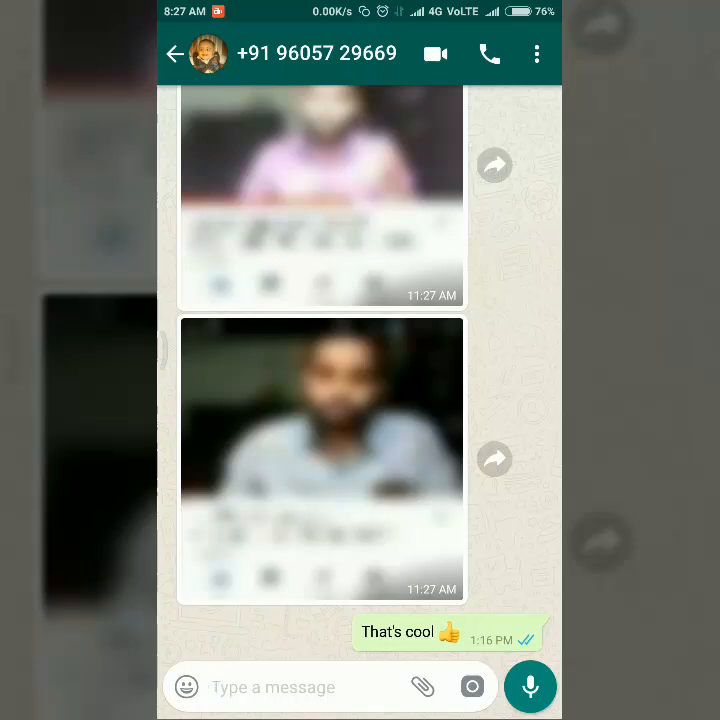
{"action": "left_click", "coordinate": [400, 375]}
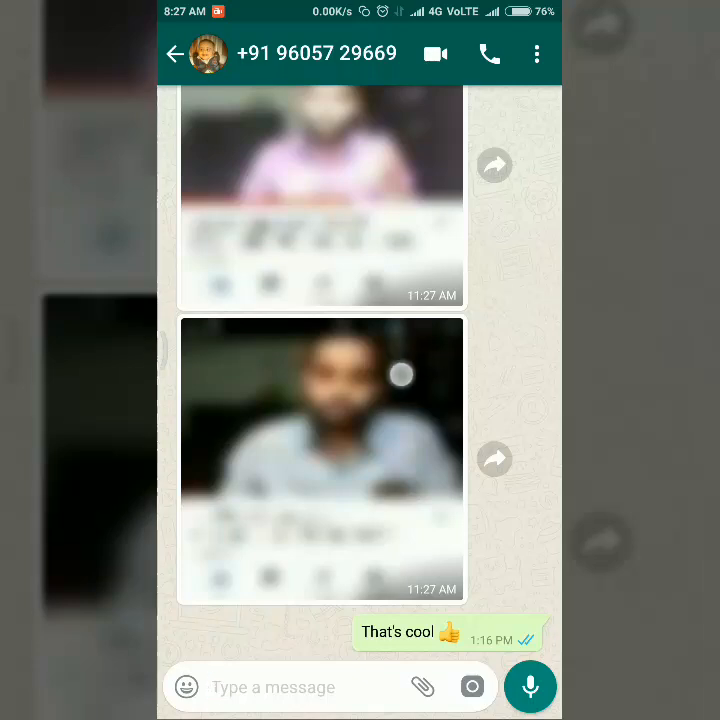
{"action": "scroll", "scroll_direction": "down", "scroll_amount": 3}
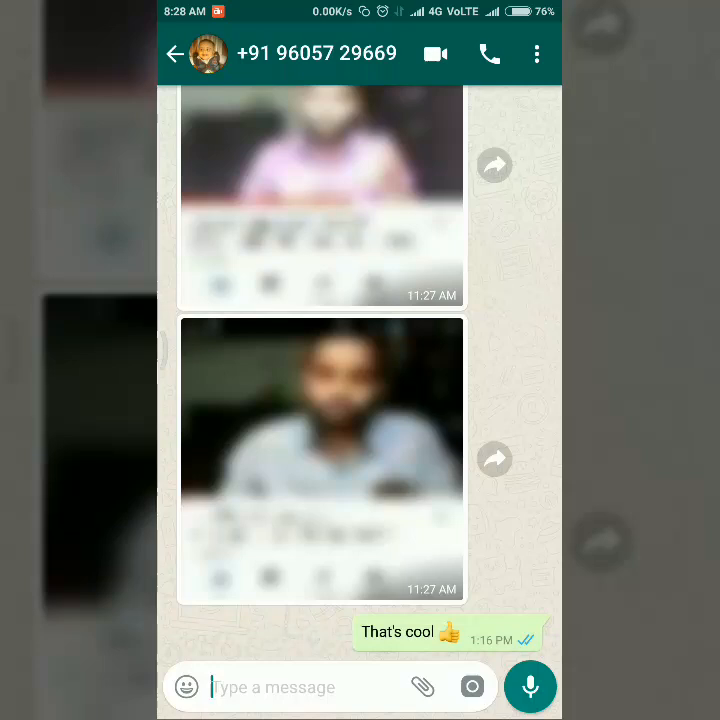
{"action": "left_click", "coordinate": [418, 413]}
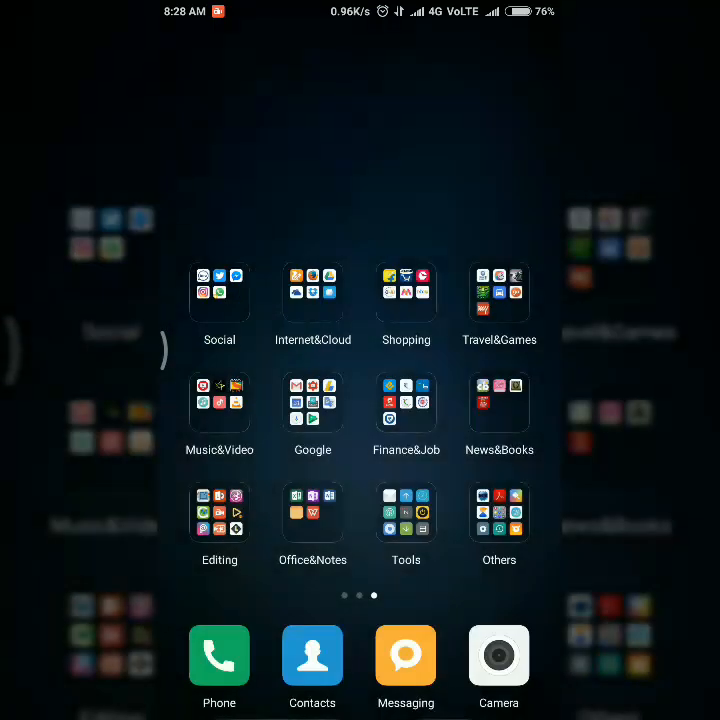
Step: Launch Explorer from the home screen and show its Storage tab folders
{"action": "scroll", "scroll_direction": "left", "scroll_amount": 3}
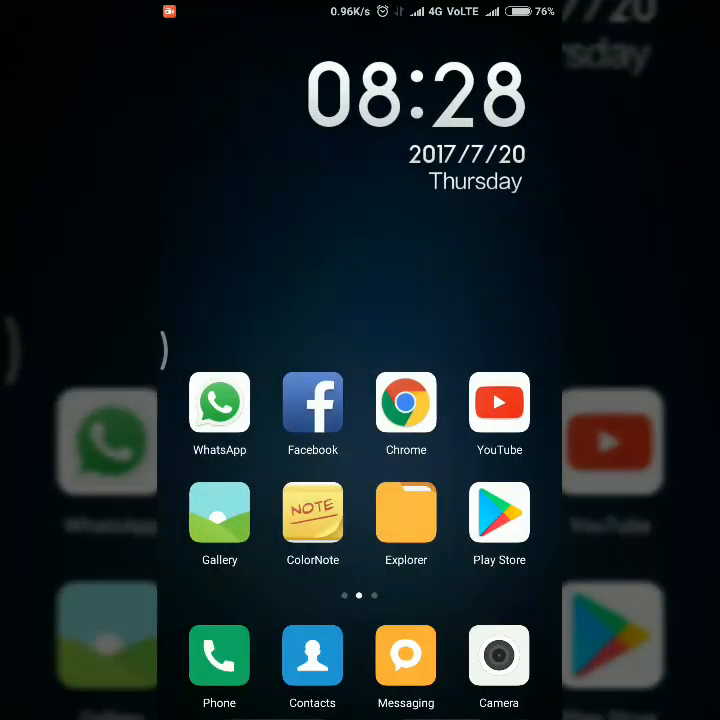
{"action": "left_click", "coordinate": [406, 513]}
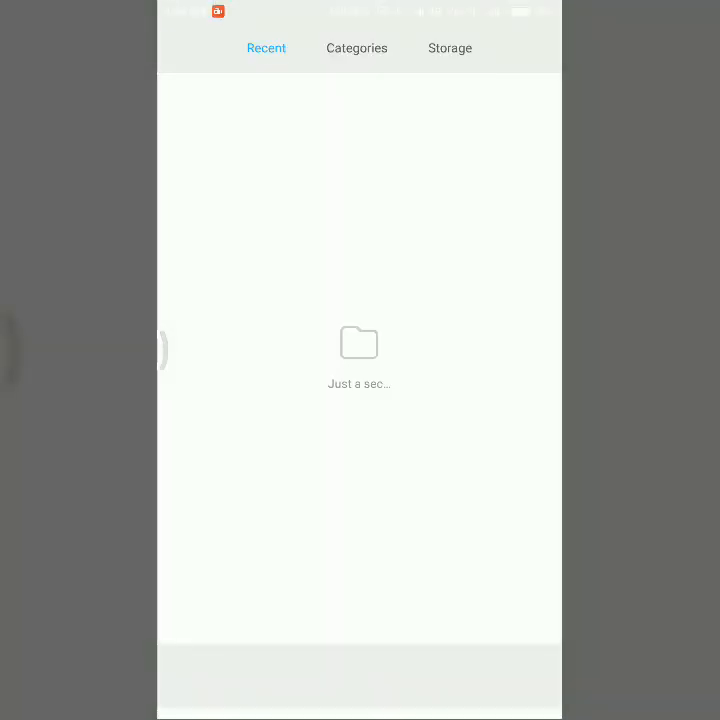
{"action": "left_click", "coordinate": [357, 48]}
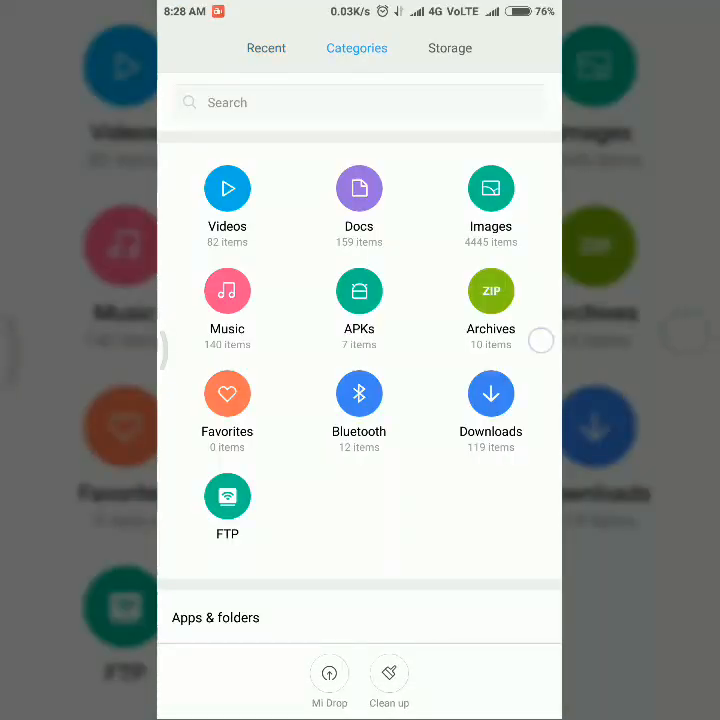
{"action": "left_click", "coordinate": [450, 48]}
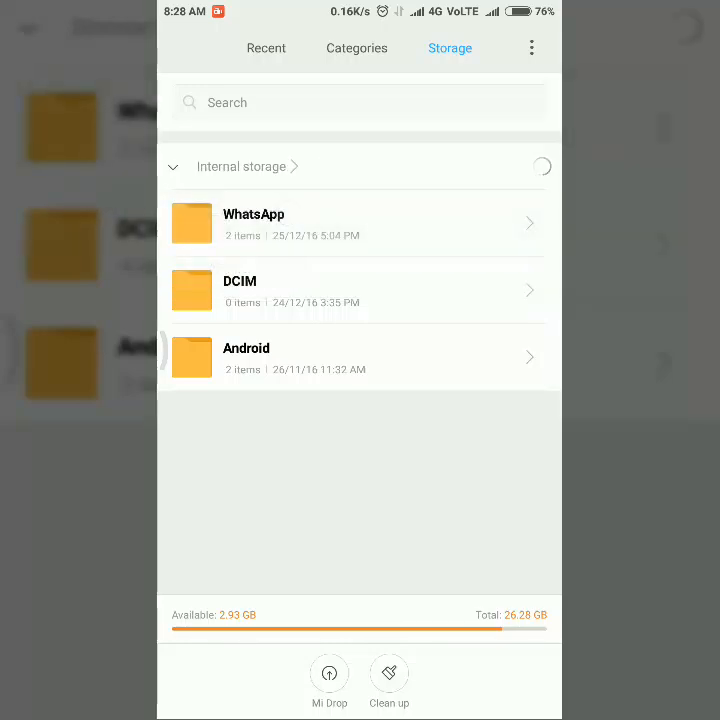
{"action": "scroll", "scroll_direction": "down", "scroll_amount": 3}
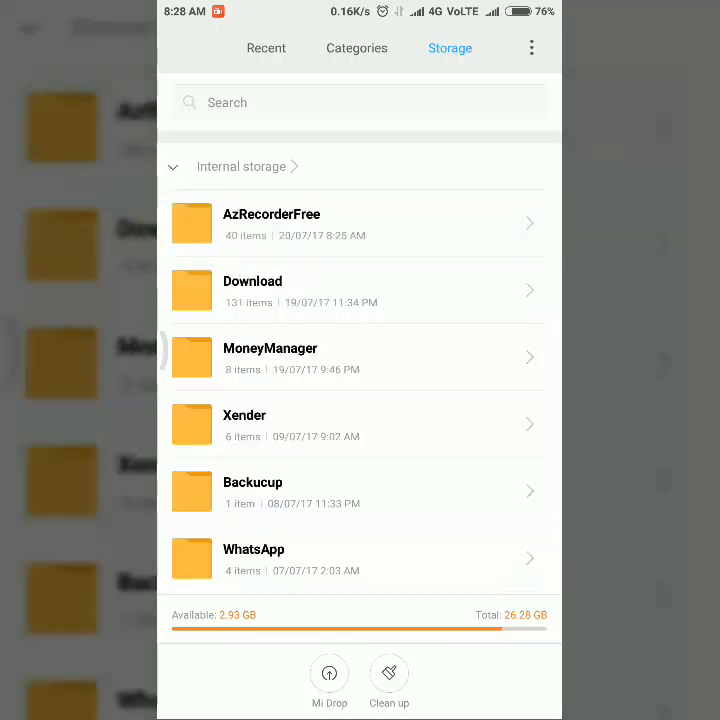
{"action": "scroll", "scroll_direction": "down", "scroll_amount": 3}
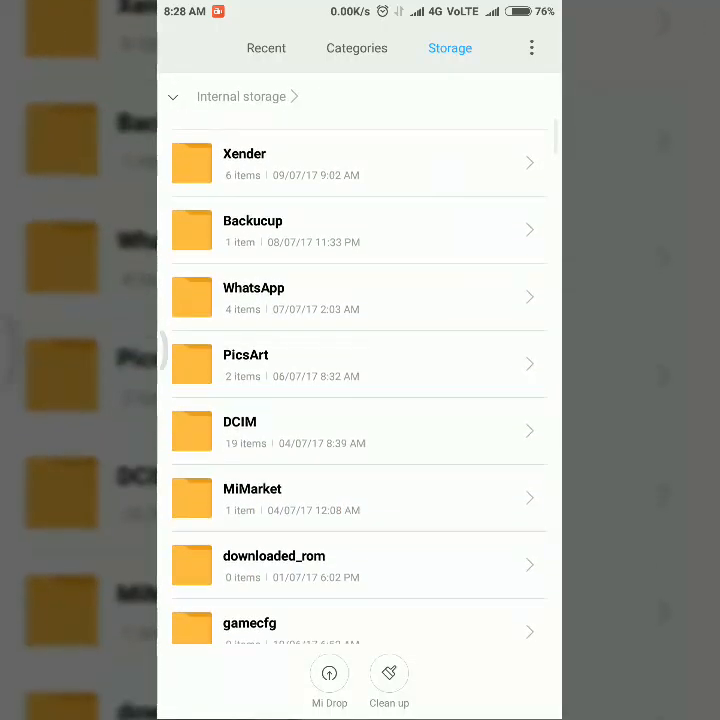
{"action": "scroll", "scroll_direction": "down", "scroll_amount": 3}
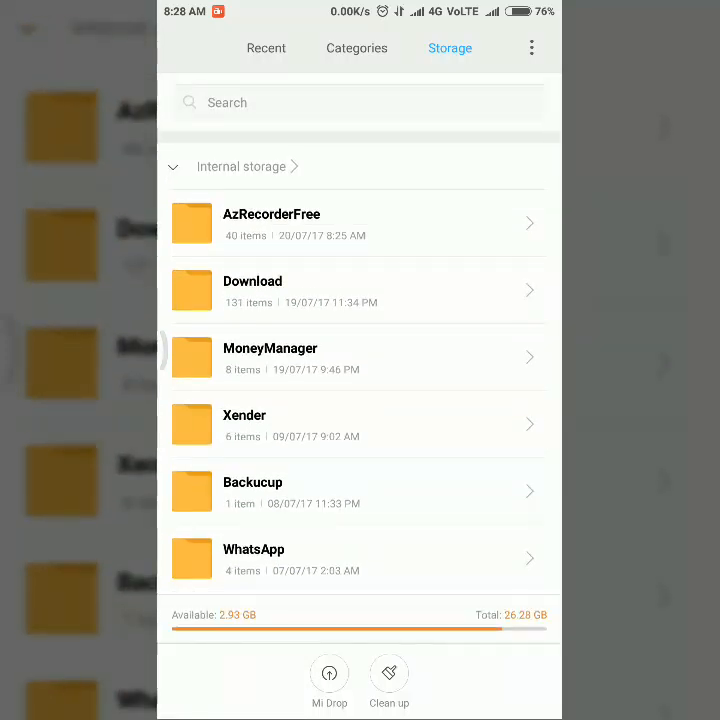
{"action": "scroll", "scroll_direction": "down", "scroll_amount": 3}
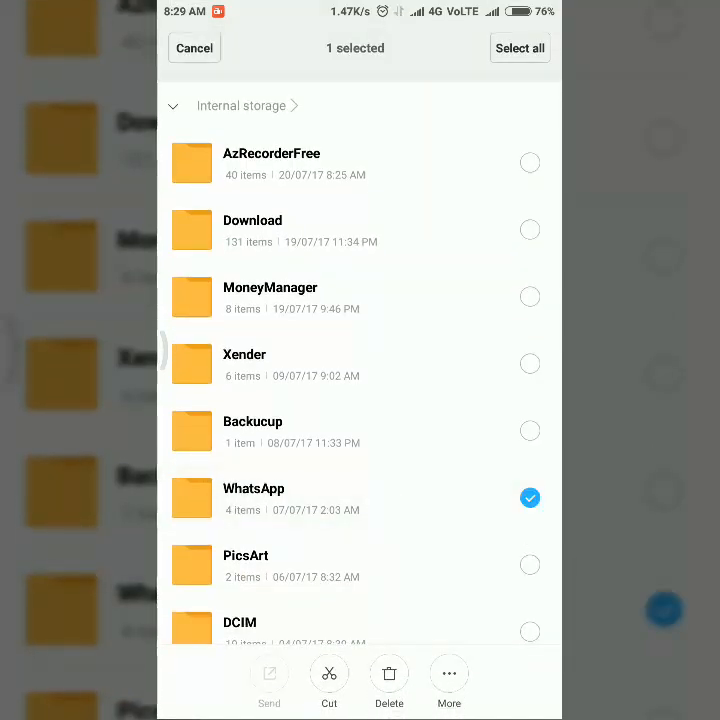
Step: Uncheck the WhatsApp folder, leaving zero items selected
{"action": "left_click", "coordinate": [530, 498]}
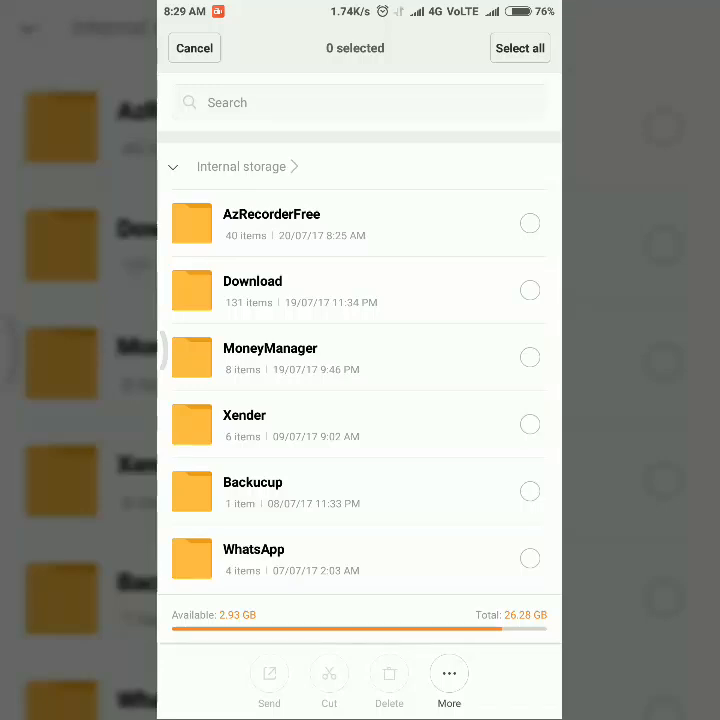
{"action": "scroll", "scroll_direction": "down", "scroll_amount": 3}
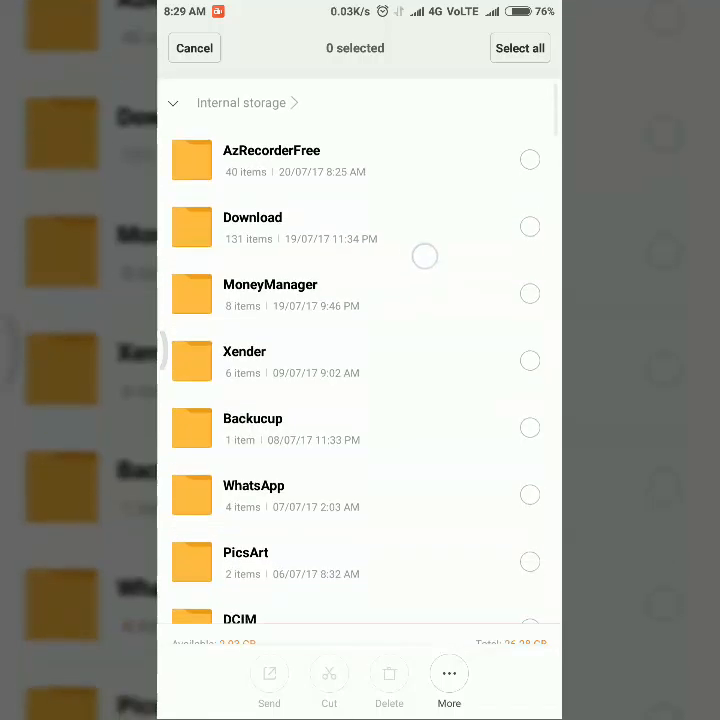
{"action": "left_click", "coordinate": [240, 101]}
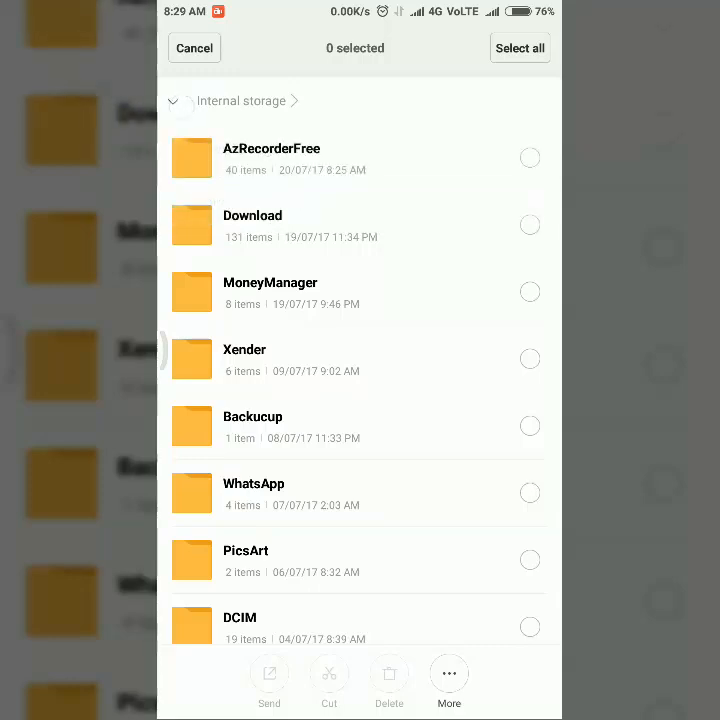
Step: Switch to Storage for dual apps and open its WhatsApp folder
{"action": "left_click", "coordinate": [240, 100]}
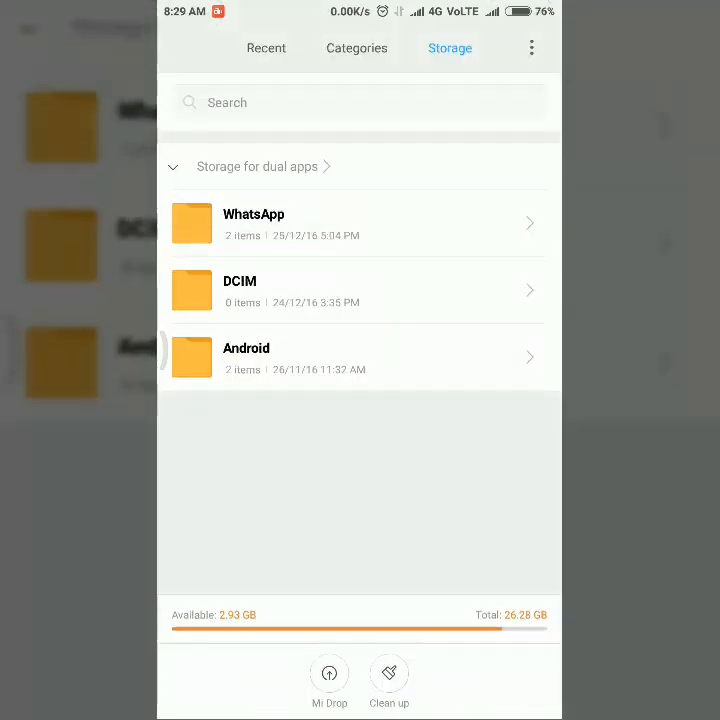
{"action": "left_click", "coordinate": [253, 222]}
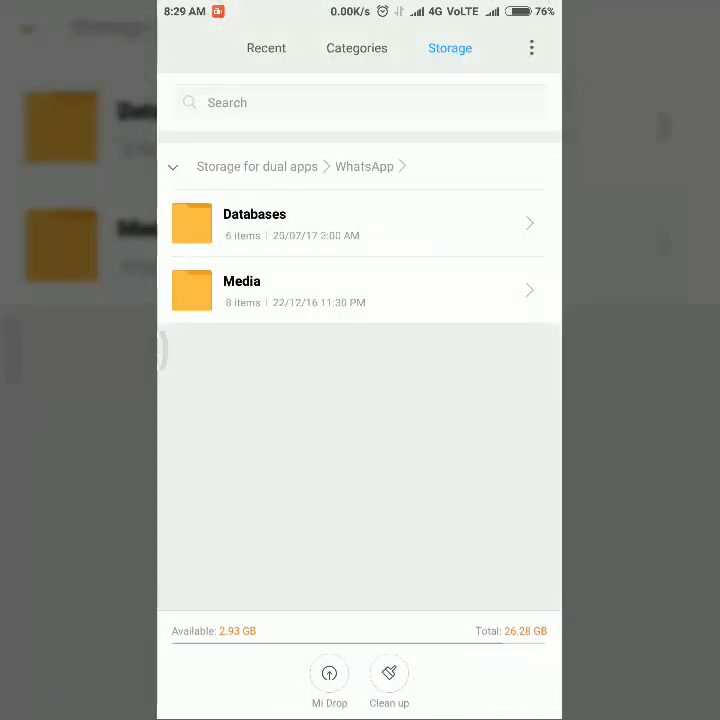